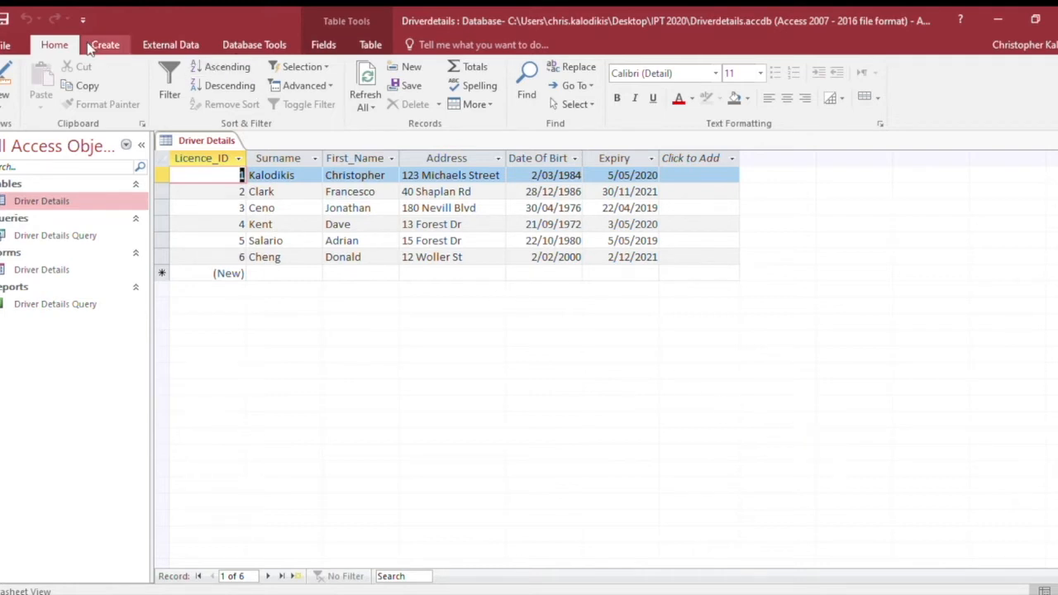
- Start a new query in design view using the Driver Details table
{"action": "left_click", "coordinate": [103, 45]}
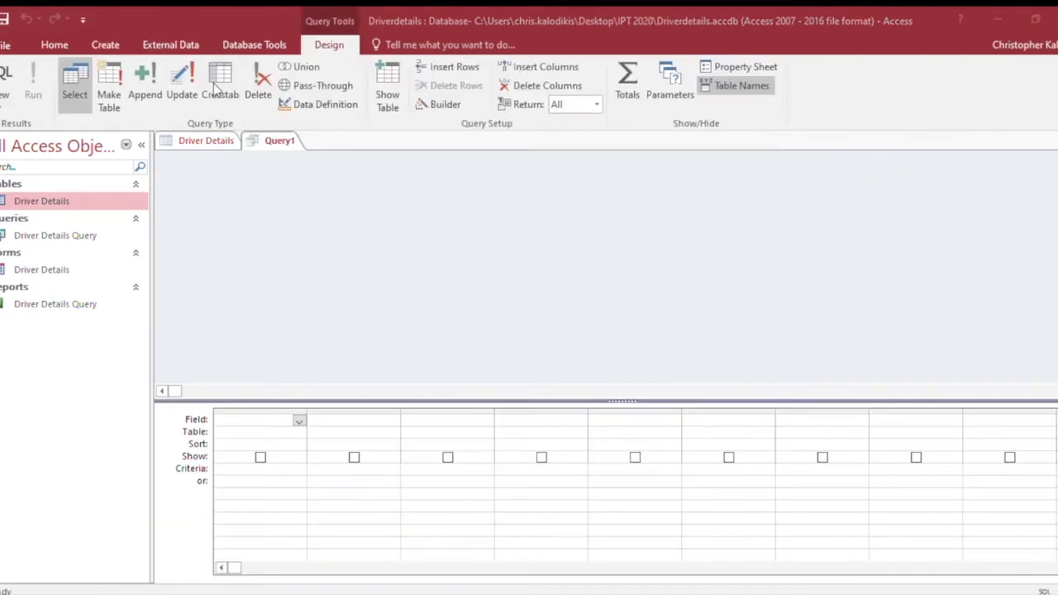
{"action": "mouse_move", "coordinate": [568, 311]}
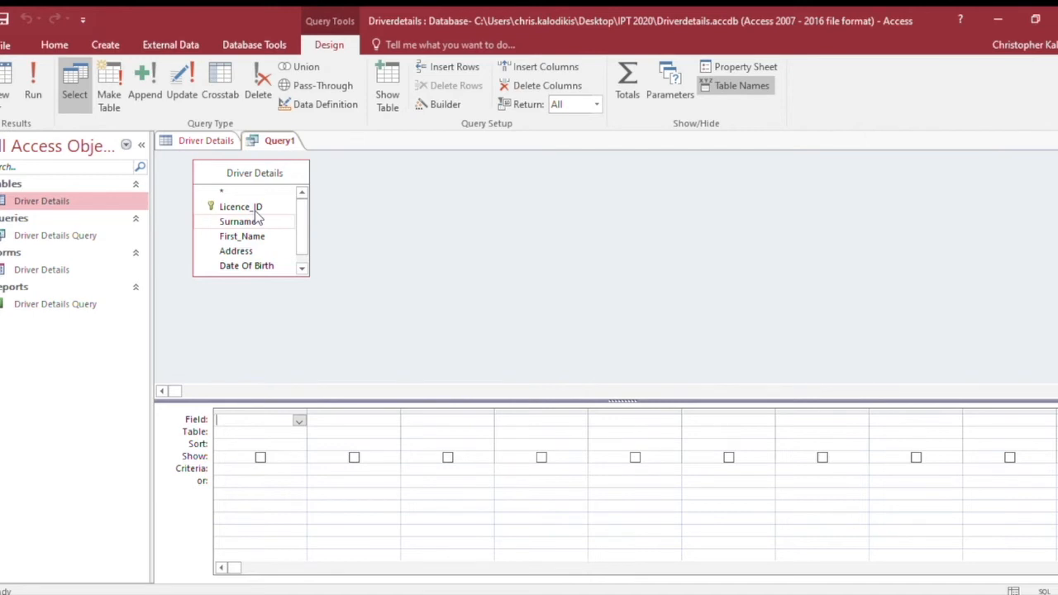
- Add First_Name, Surname and Address from Driver Details as the query's output fields
{"action": "double_click", "coordinate": [241, 235]}
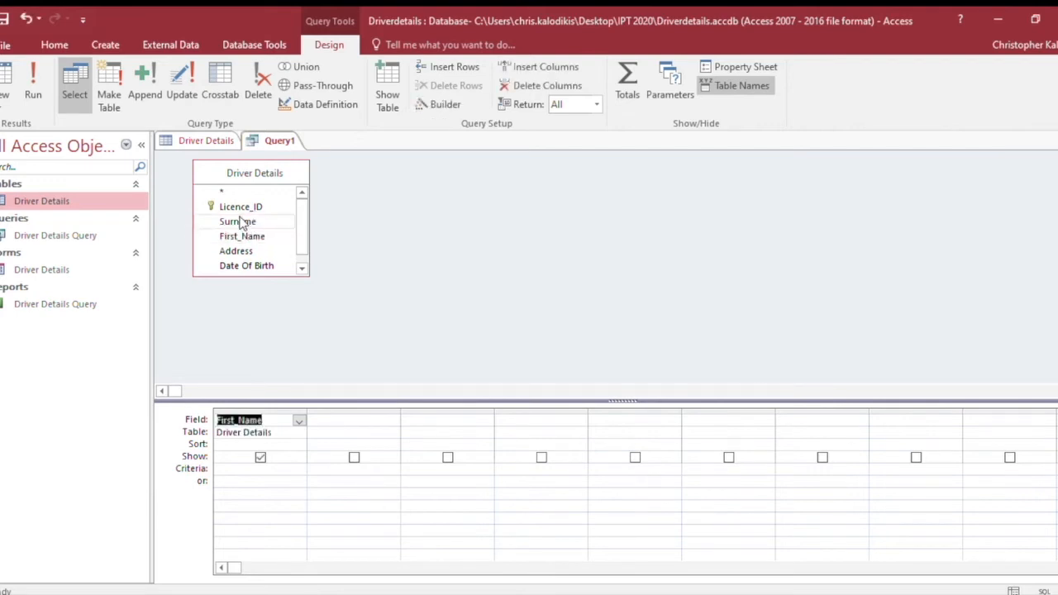
{"action": "double_click", "coordinate": [238, 222]}
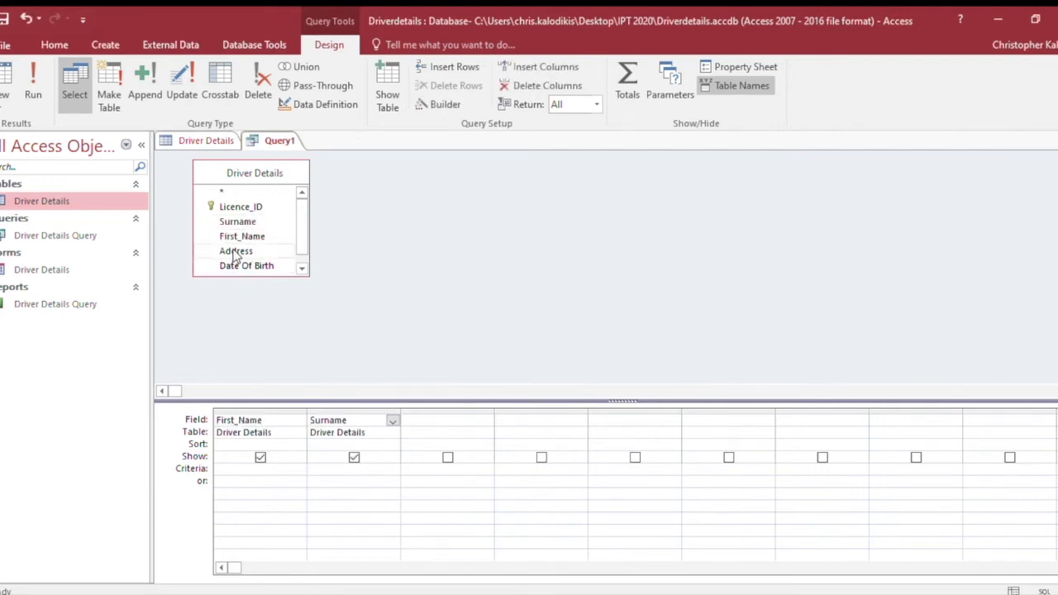
{"action": "double_click", "coordinate": [235, 251]}
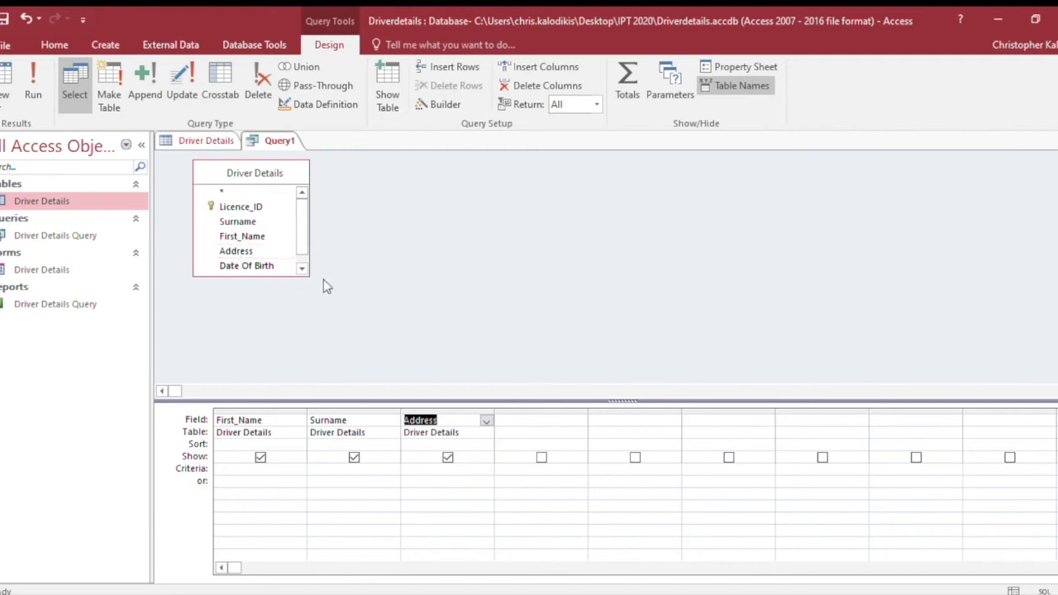
{"action": "mouse_move", "coordinate": [422, 301]}
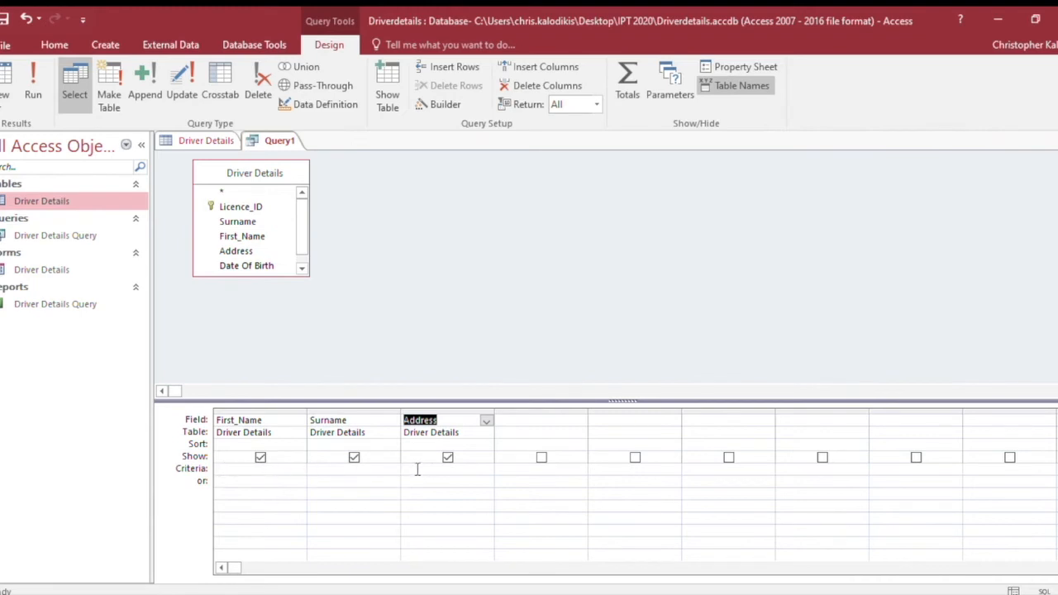
- Enter the wildcard criterion *Forest* under the Address field
{"action": "left_click", "coordinate": [416, 469]}
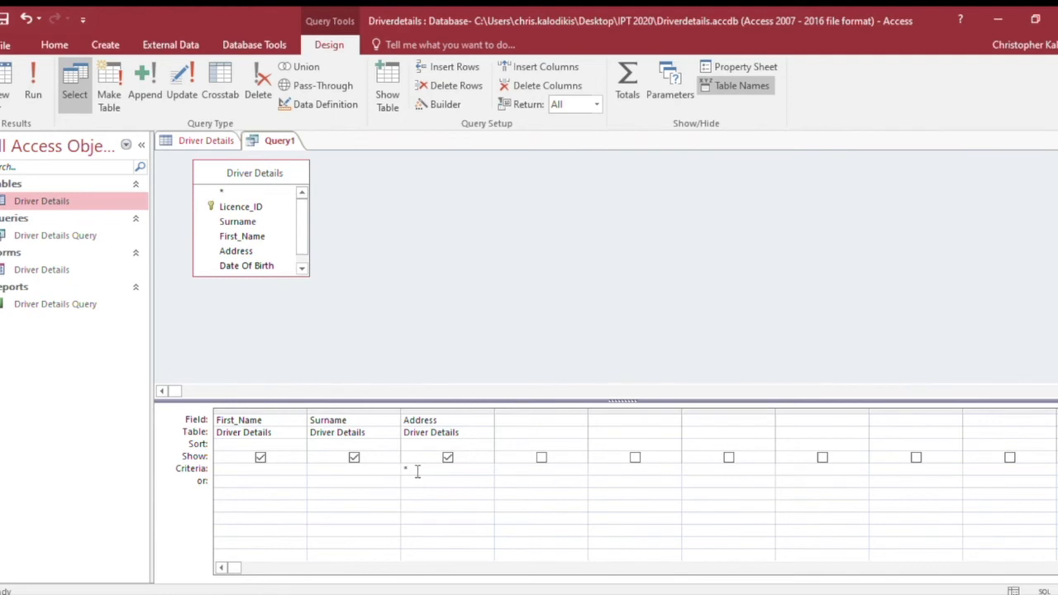
{"action": "type", "text": "F"}
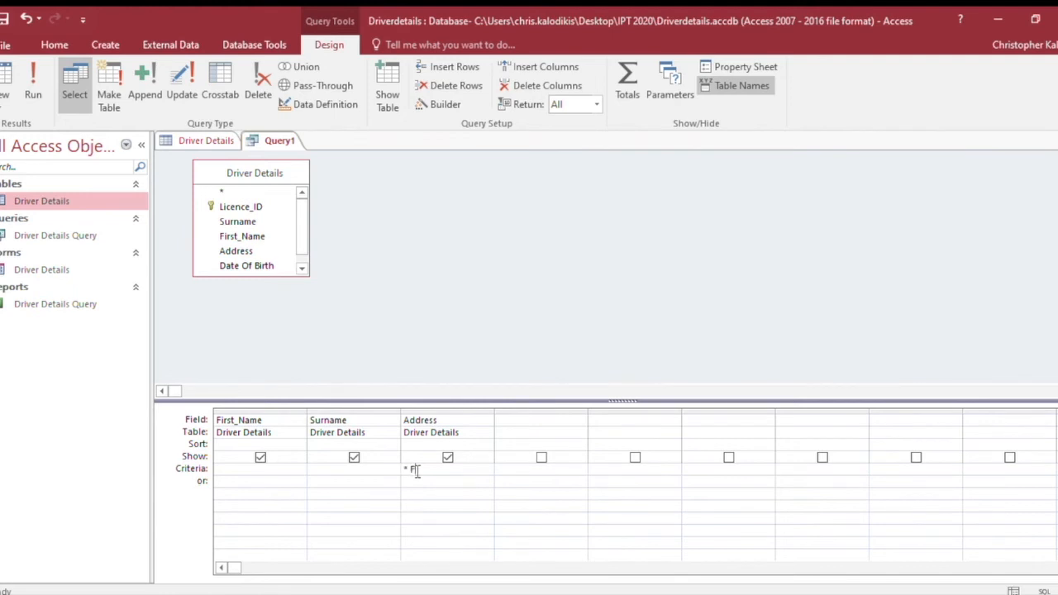
{"action": "type", "text": "orest *"}
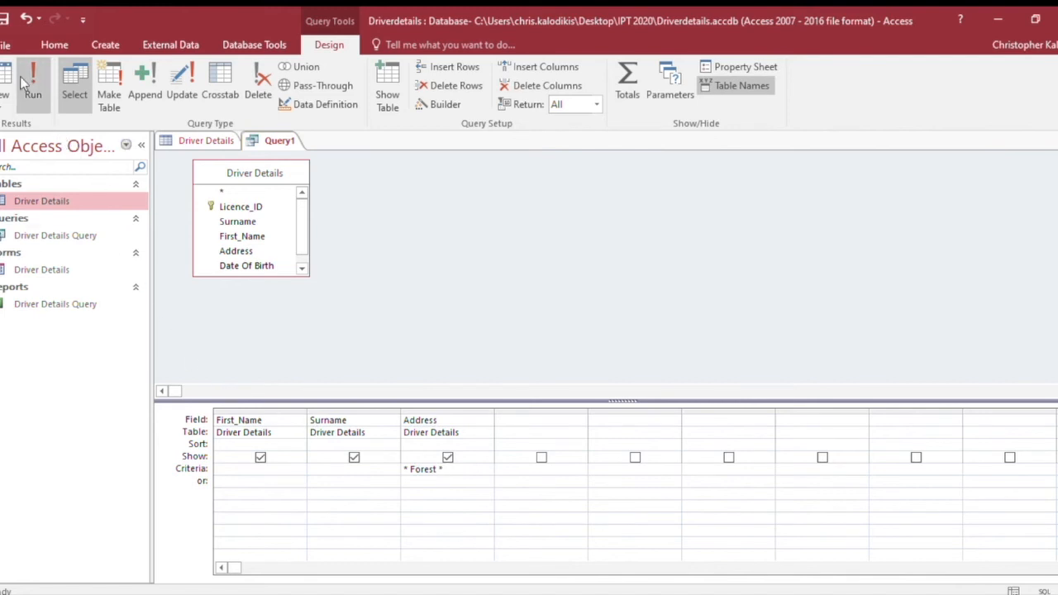
- Switch the query to SQL View to show its Like "*Forest*" statement
{"action": "left_click", "coordinate": [33, 72]}
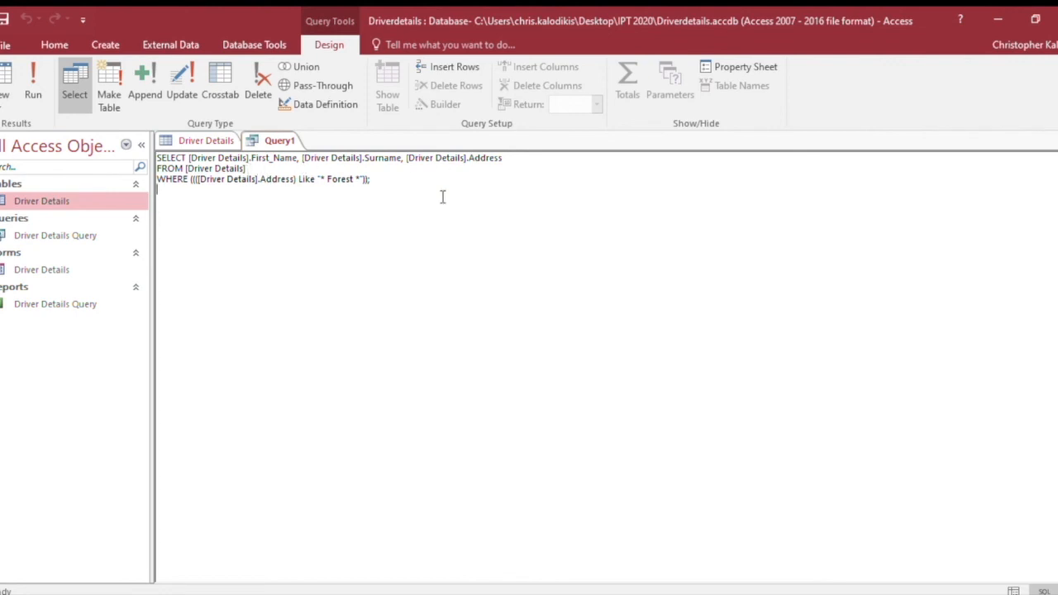
{"action": "mouse_move", "coordinate": [536, 266]}
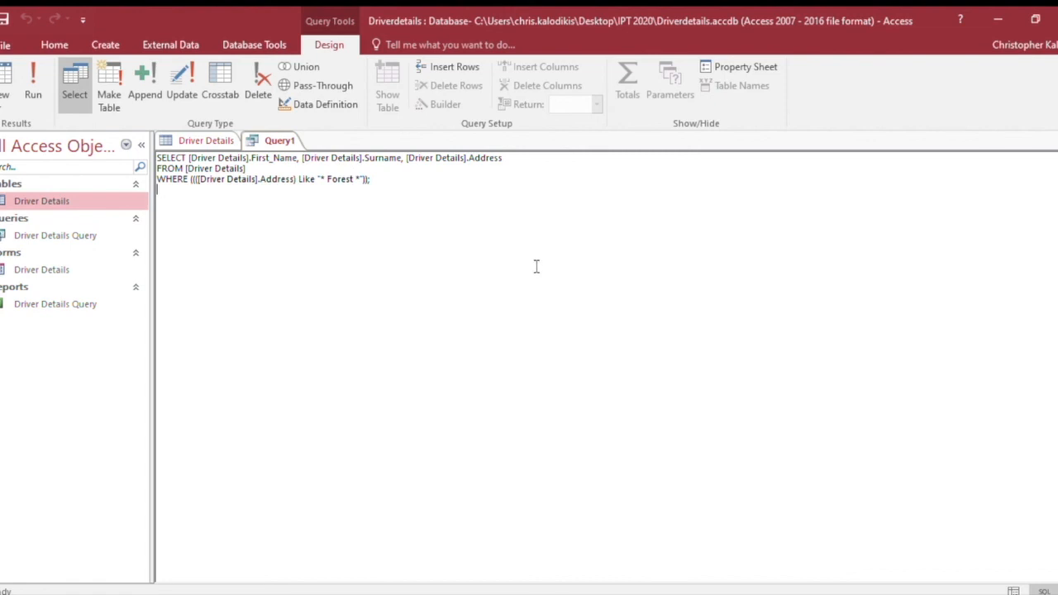